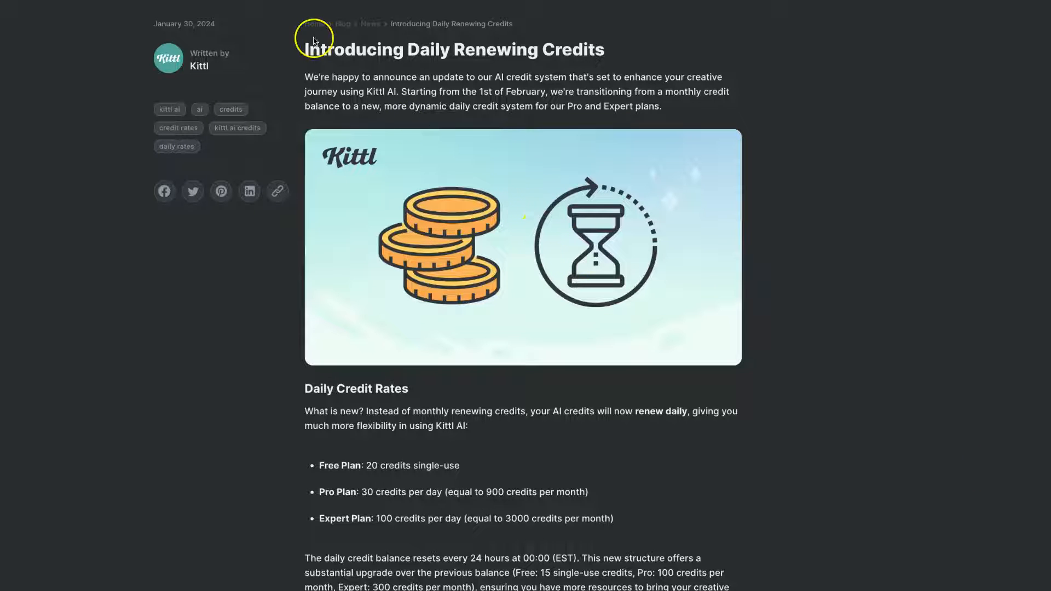
pyautogui.moveTo(576, 45)
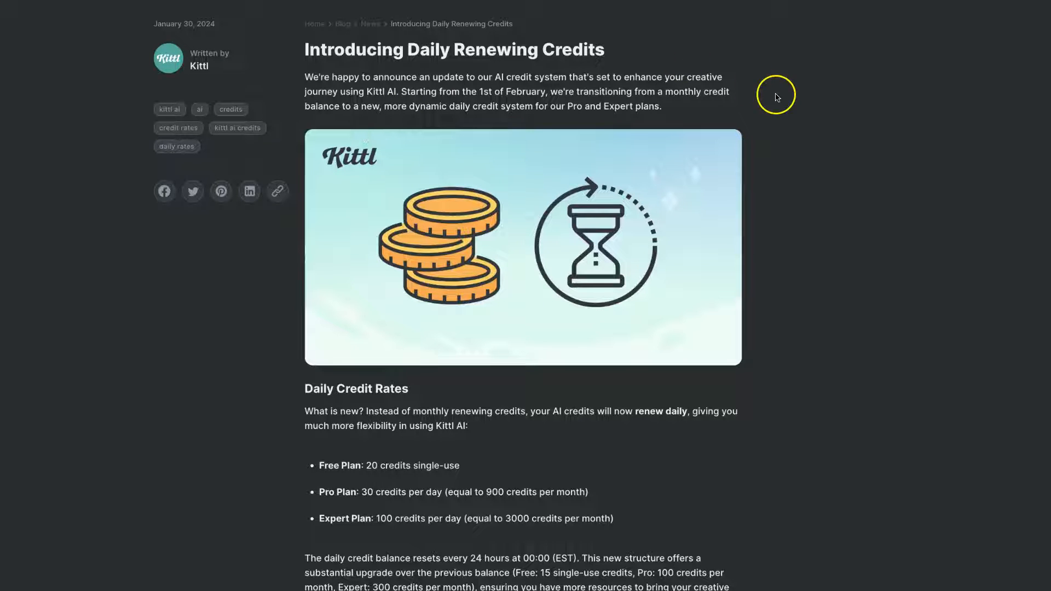
pyautogui.moveTo(793, 110)
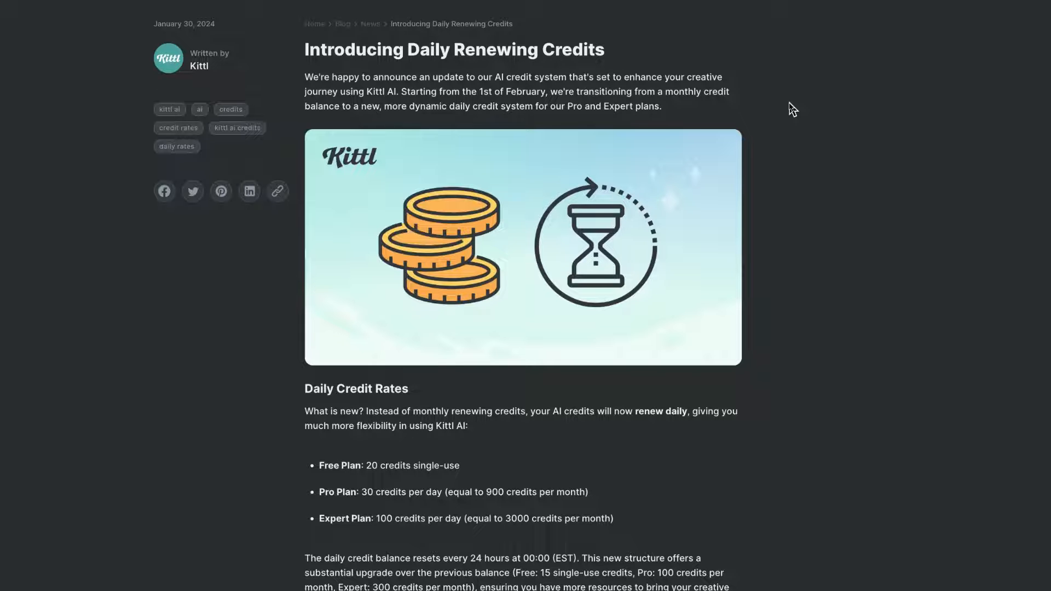
# Scroll to Daily Credit Rates and read the Free, Pro and Expert credit amounts
pyautogui.scroll(-3)
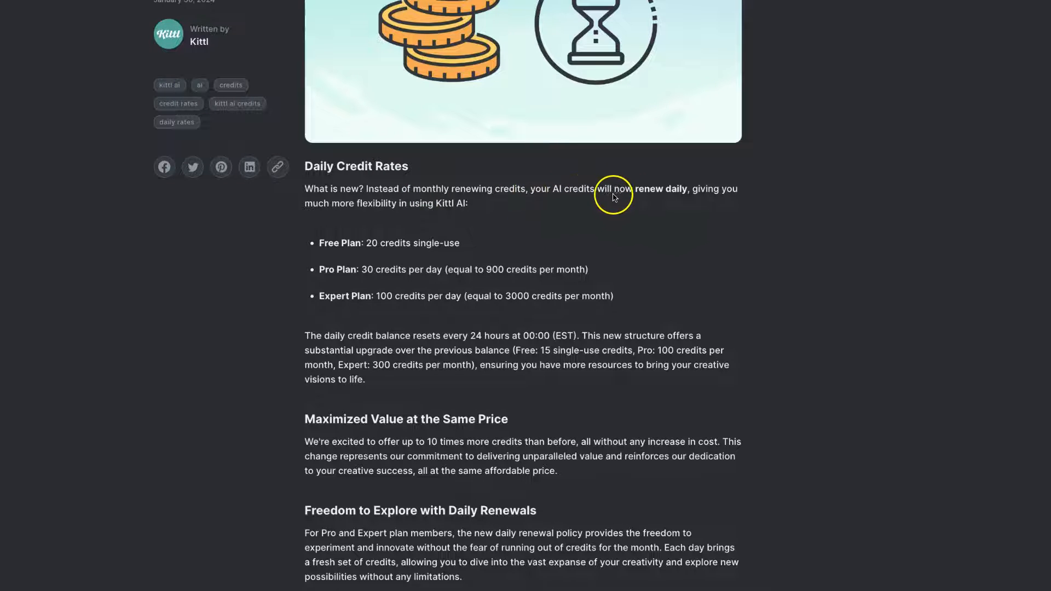
pyautogui.moveTo(683, 194)
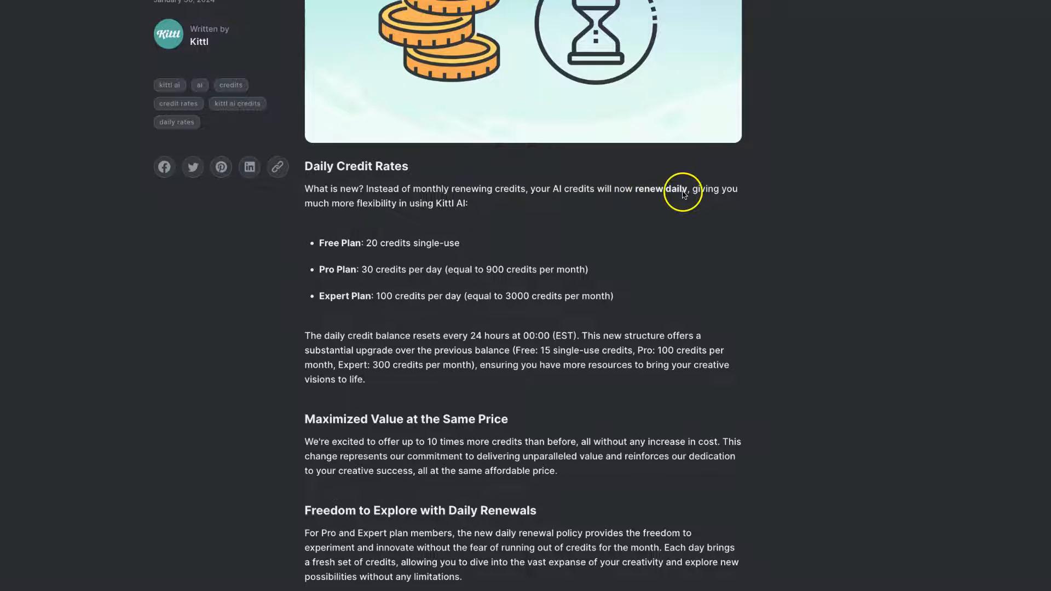
pyautogui.moveTo(714, 203)
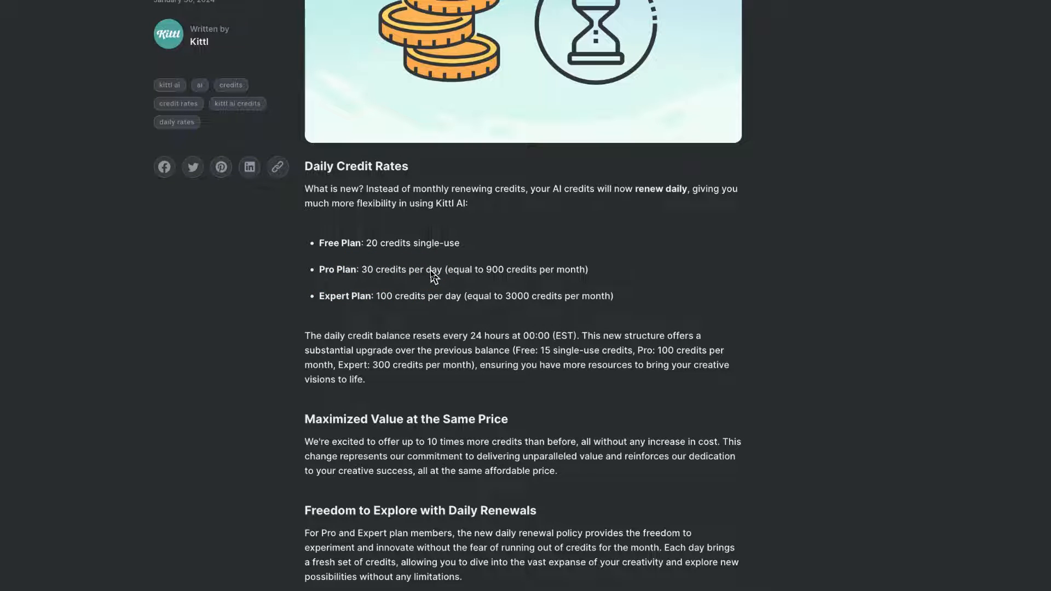
pyautogui.click(546, 273)
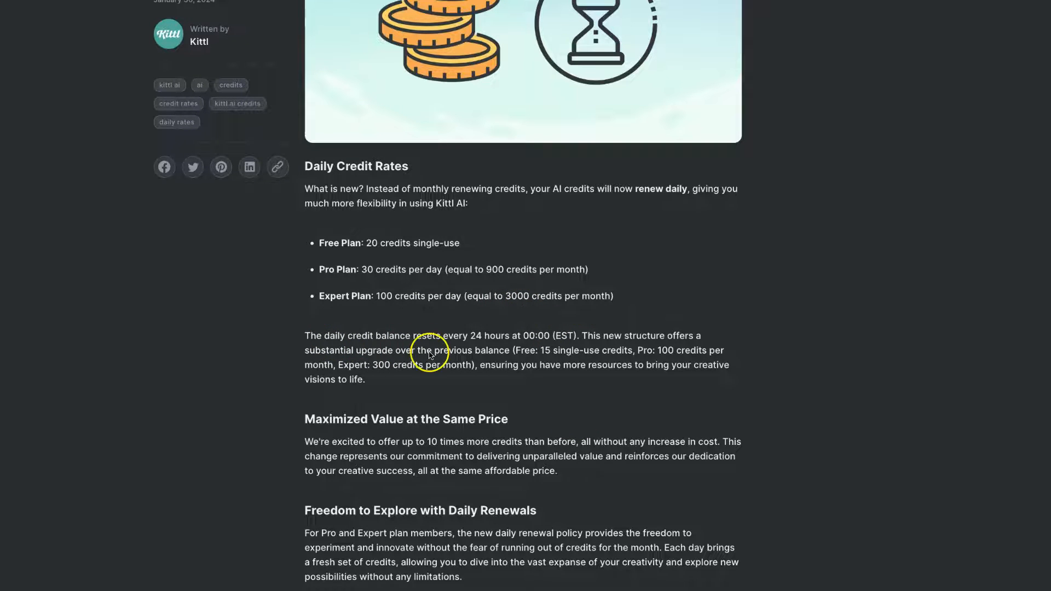
pyautogui.moveTo(469, 349)
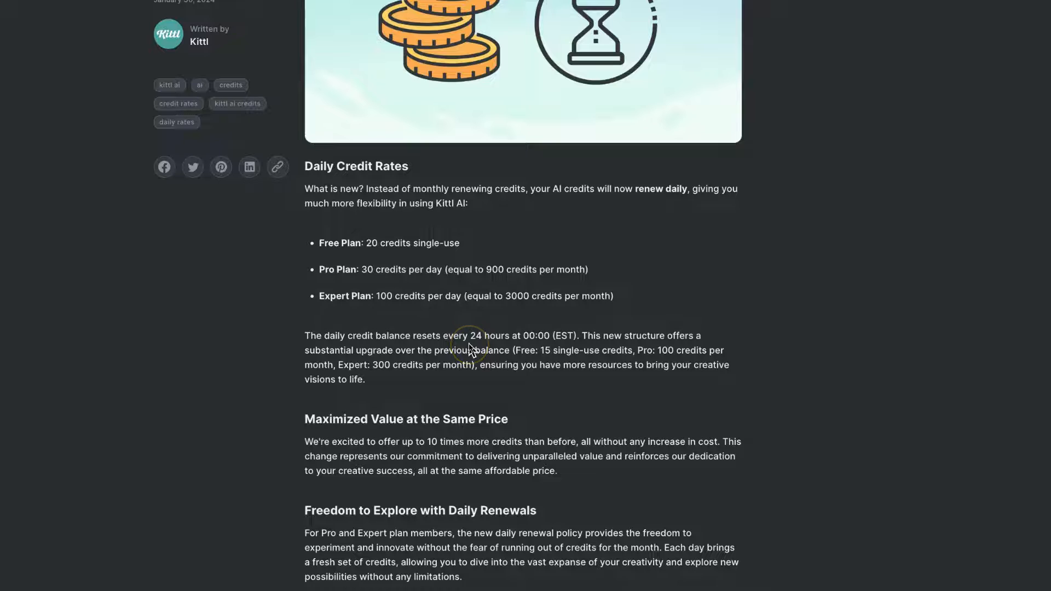
pyautogui.moveTo(537, 342)
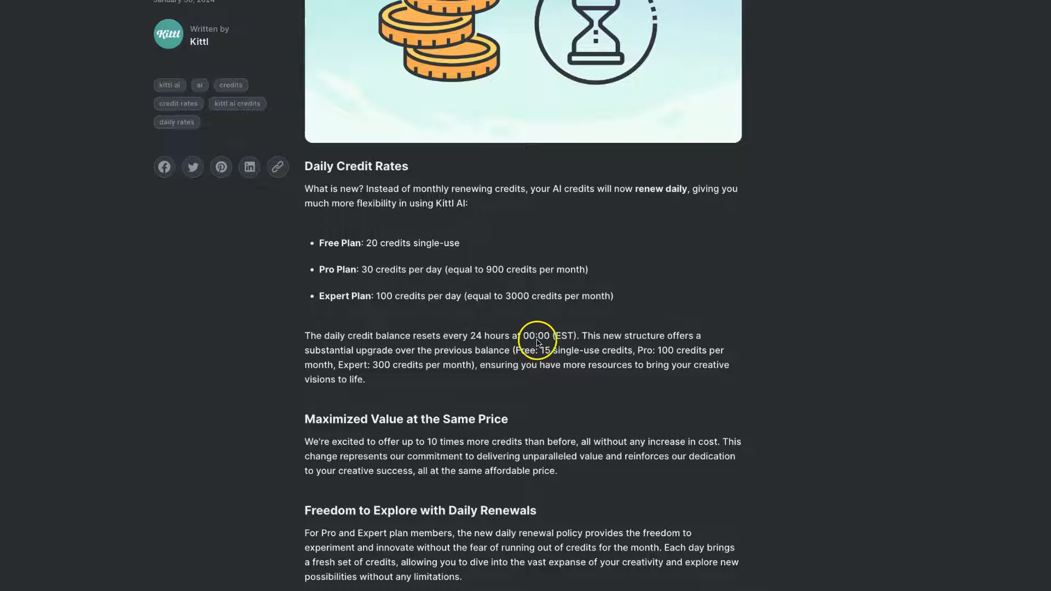
pyautogui.moveTo(617, 355)
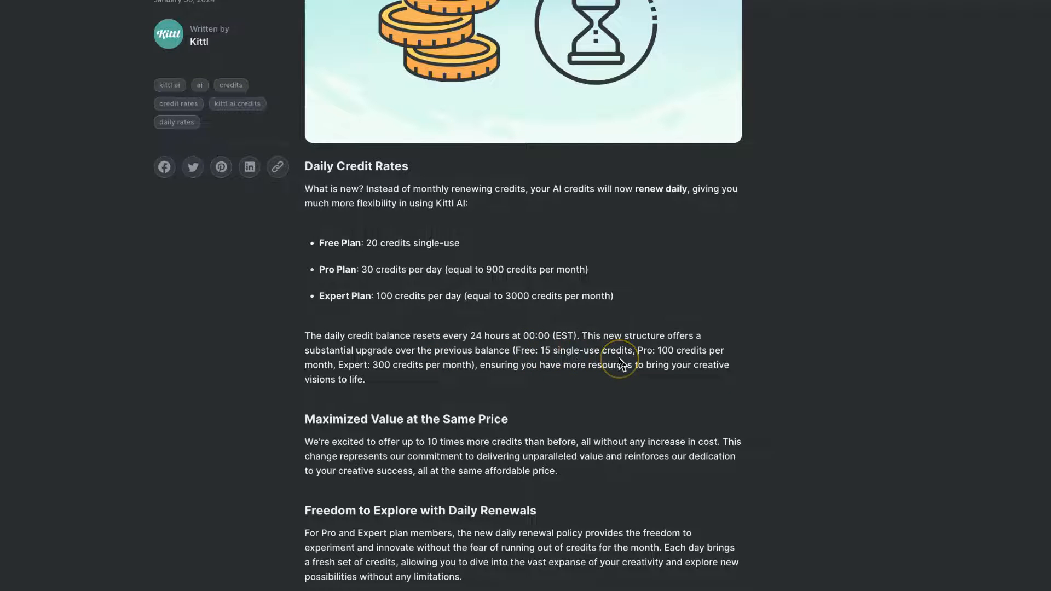
pyautogui.moveTo(671, 359)
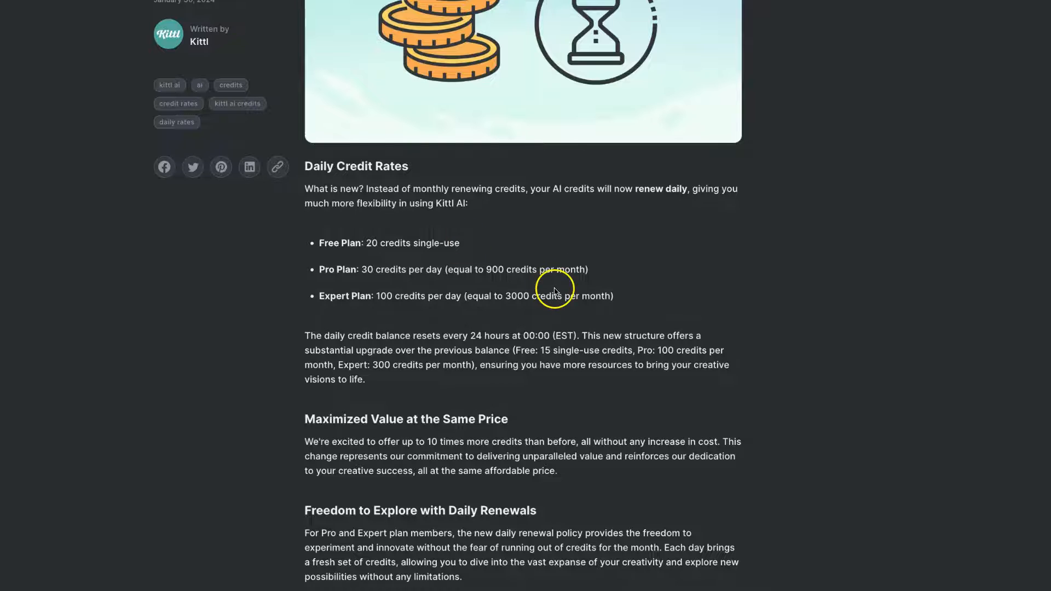
pyautogui.moveTo(524, 362)
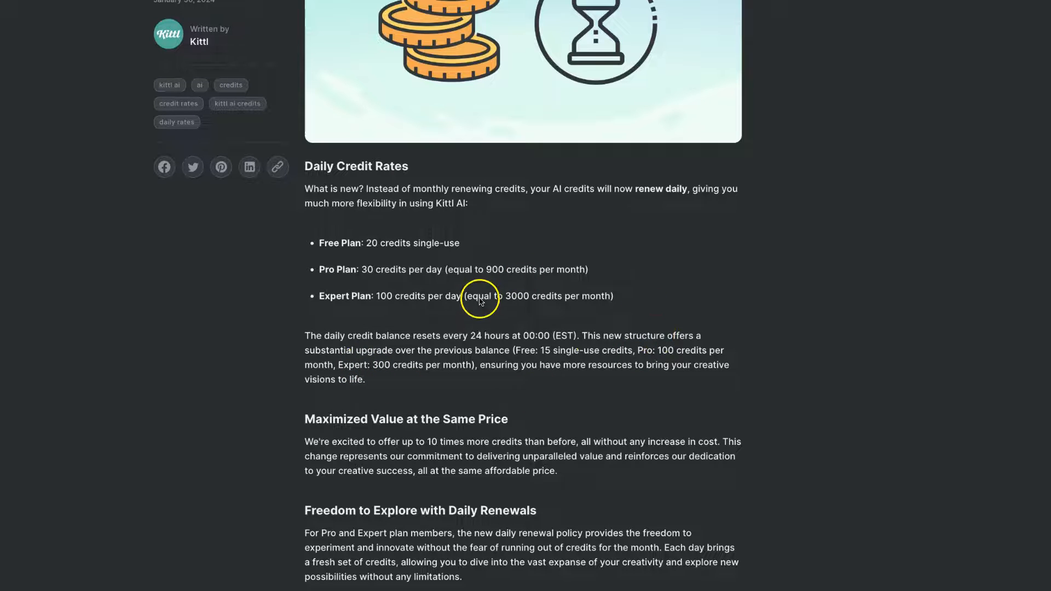
pyautogui.moveTo(921, 540)
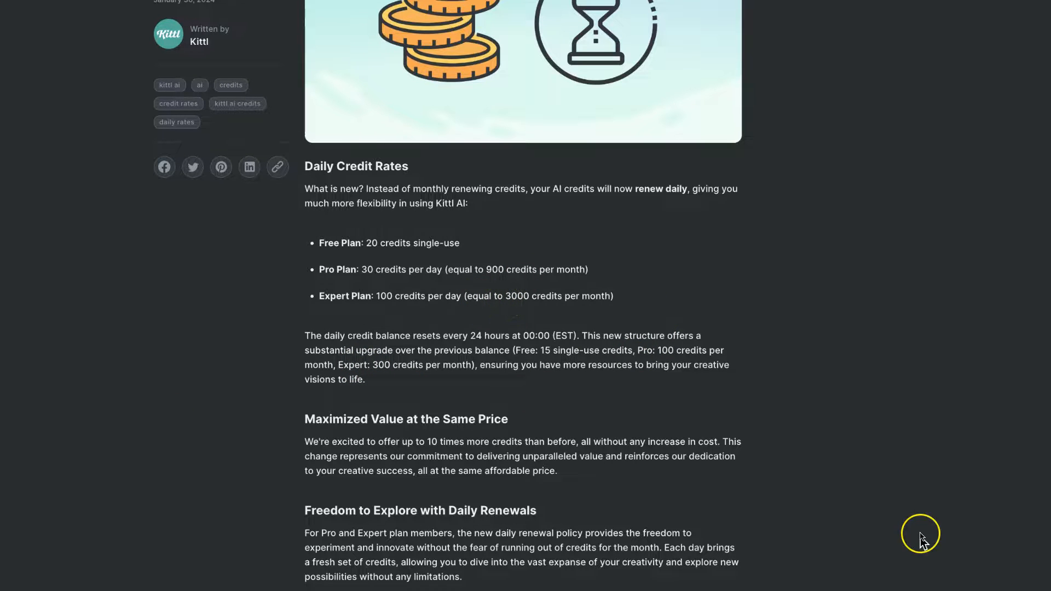
# Review the AI tools pricing table, then scroll back up to the daily-rates passage
pyautogui.scroll(-3)
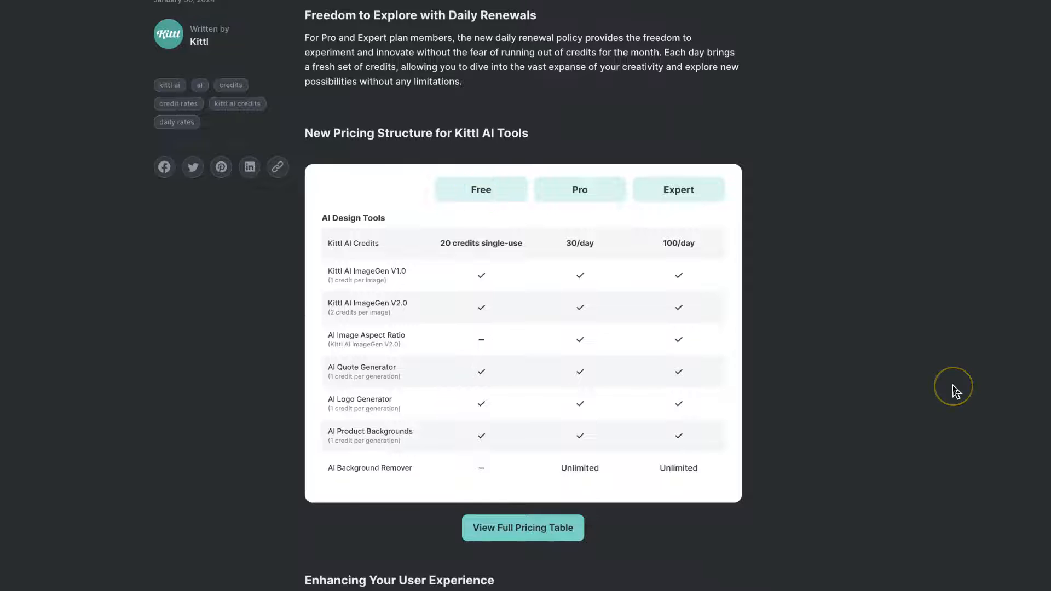
pyautogui.moveTo(575, 434)
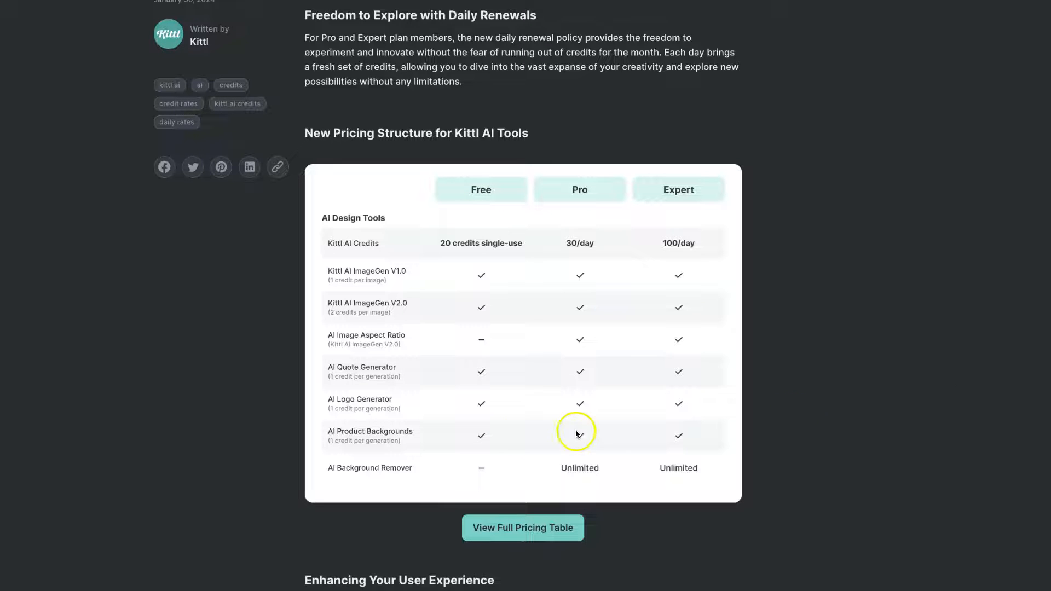
pyautogui.moveTo(746, 429)
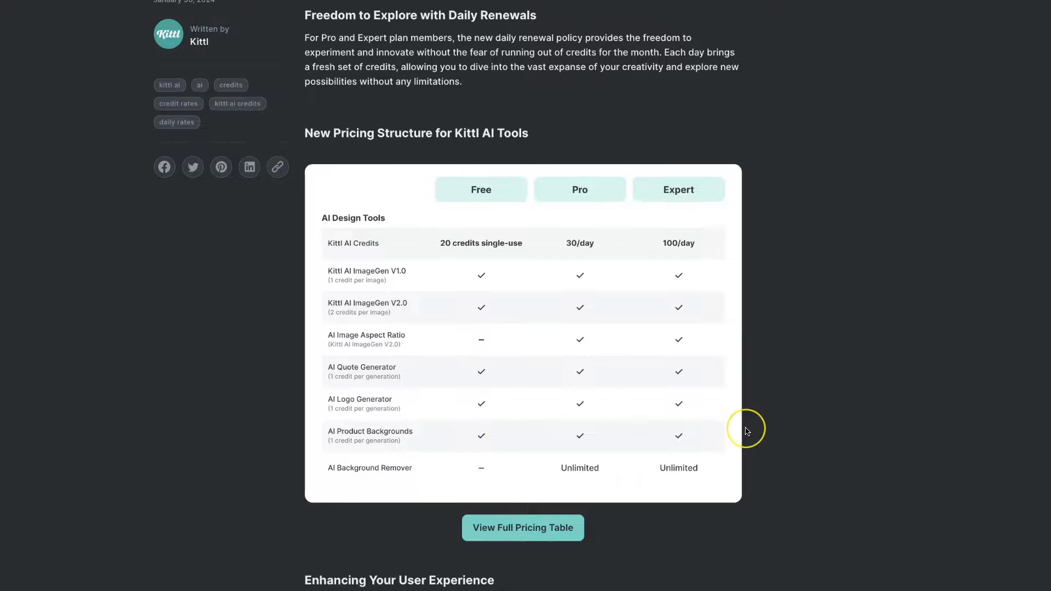
pyautogui.scroll(3)
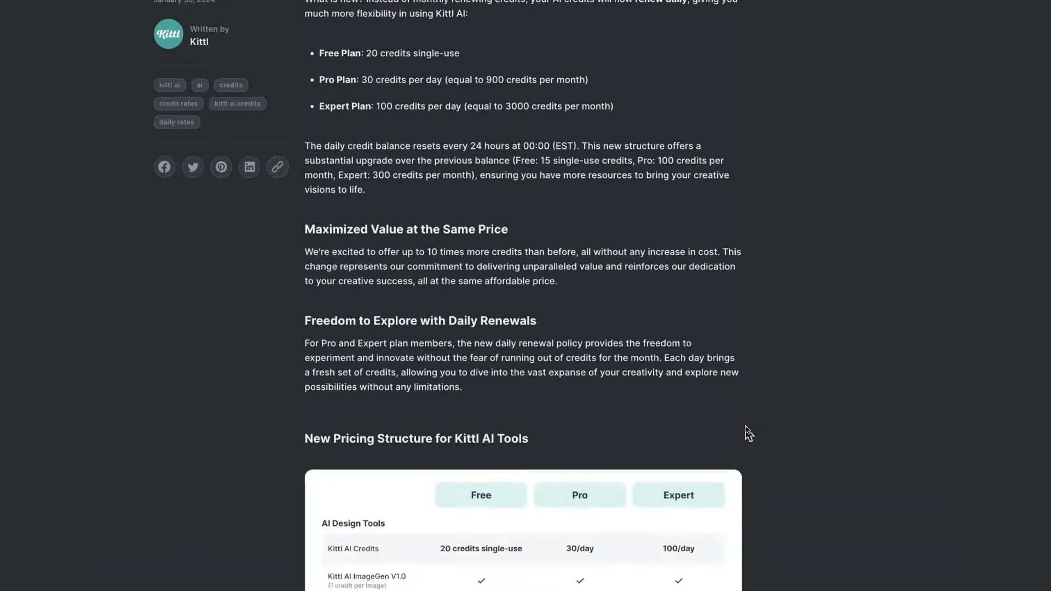